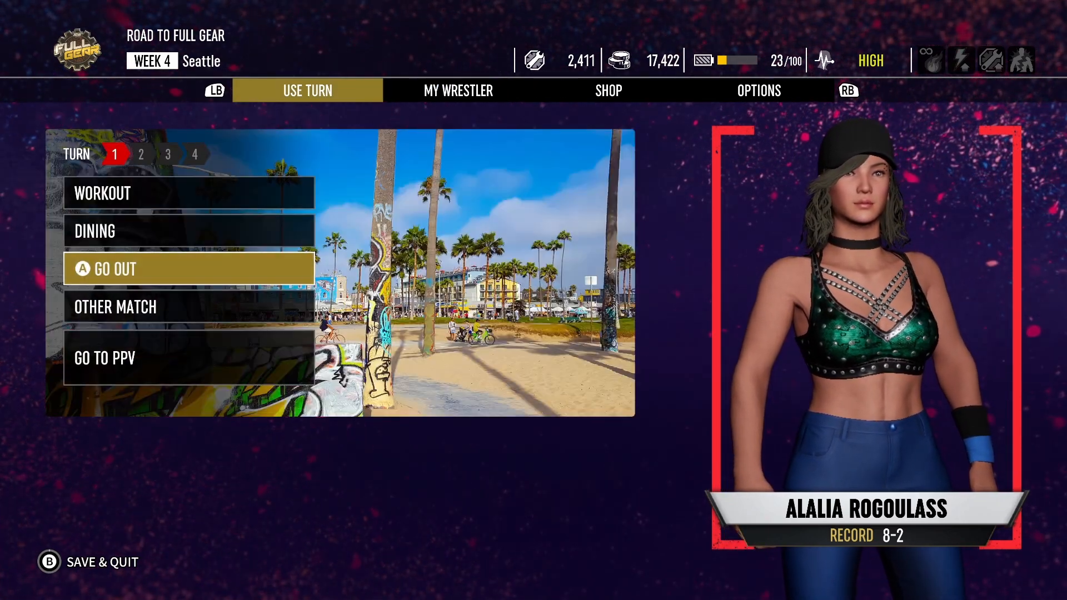
Step: Spend week 4's first turn going out in Seattle
{"action": "left_click", "coordinate": [189, 268]}
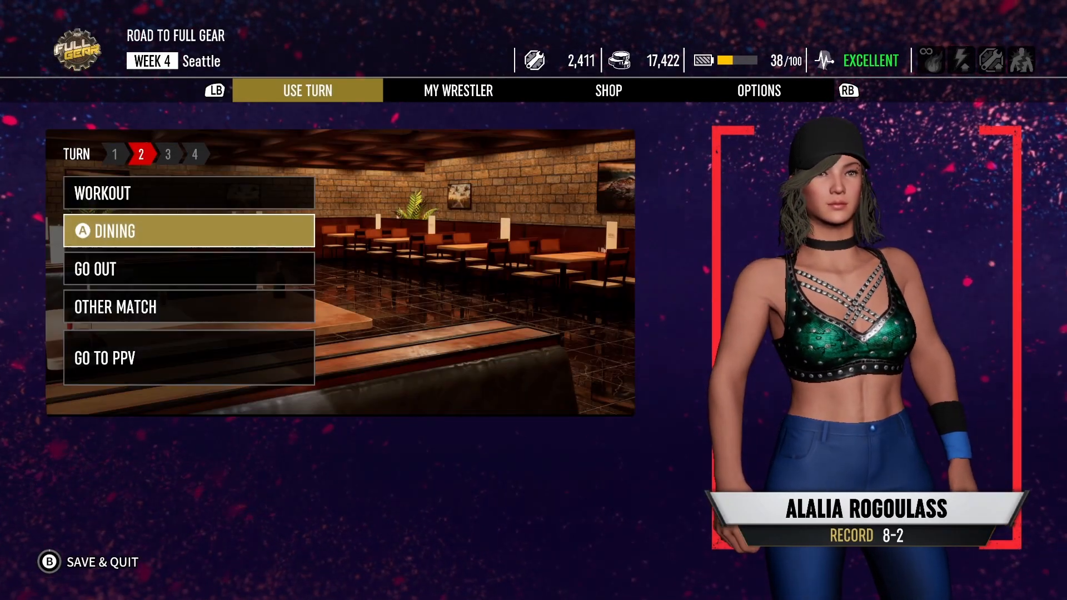
Step: Dine at It Wasn't A Rock! and collect the geoduck dish card
{"action": "left_click", "coordinate": [188, 230]}
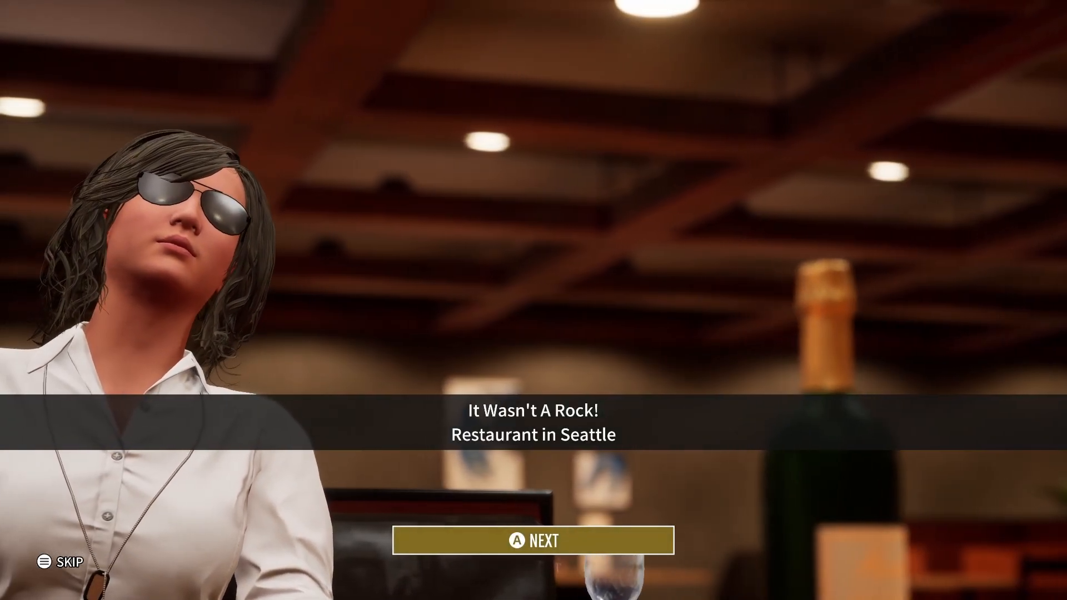
{"action": "left_click", "coordinate": [530, 540]}
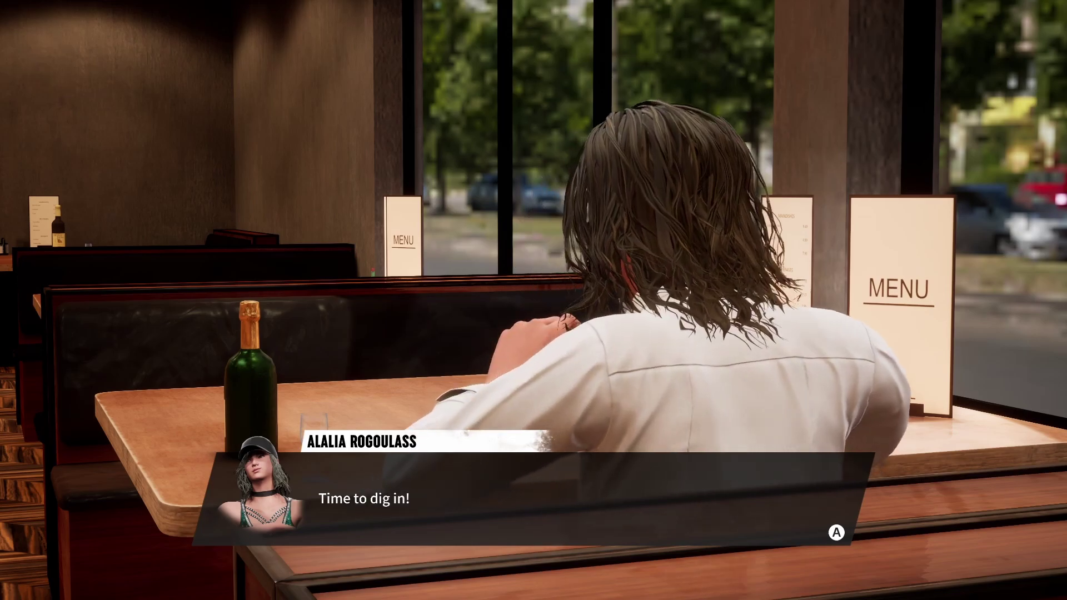
{"action": "key", "text": "enter"}
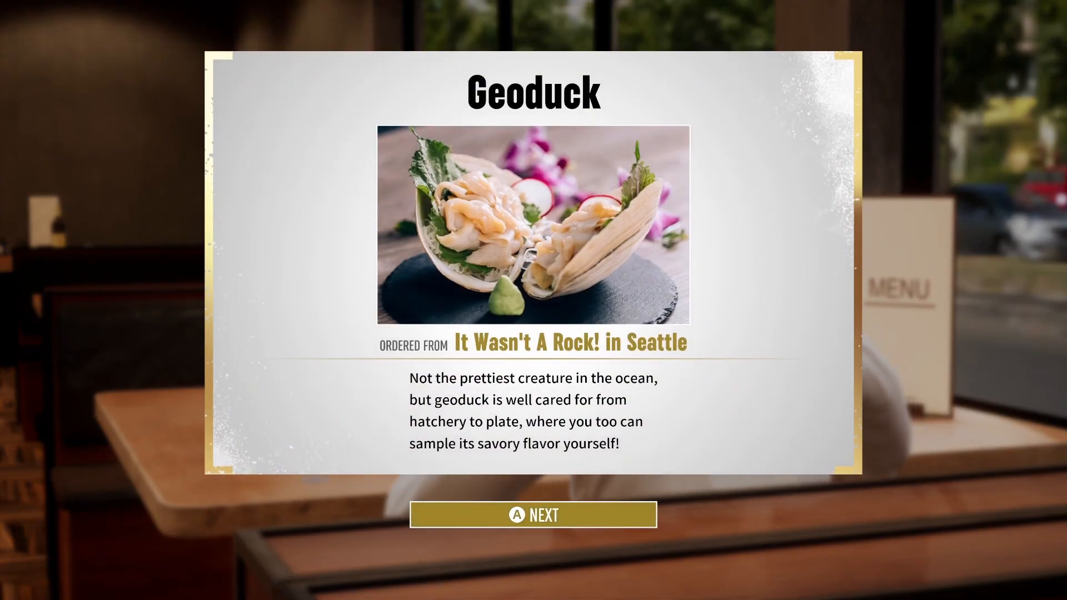
{"action": "left_click", "coordinate": [533, 515]}
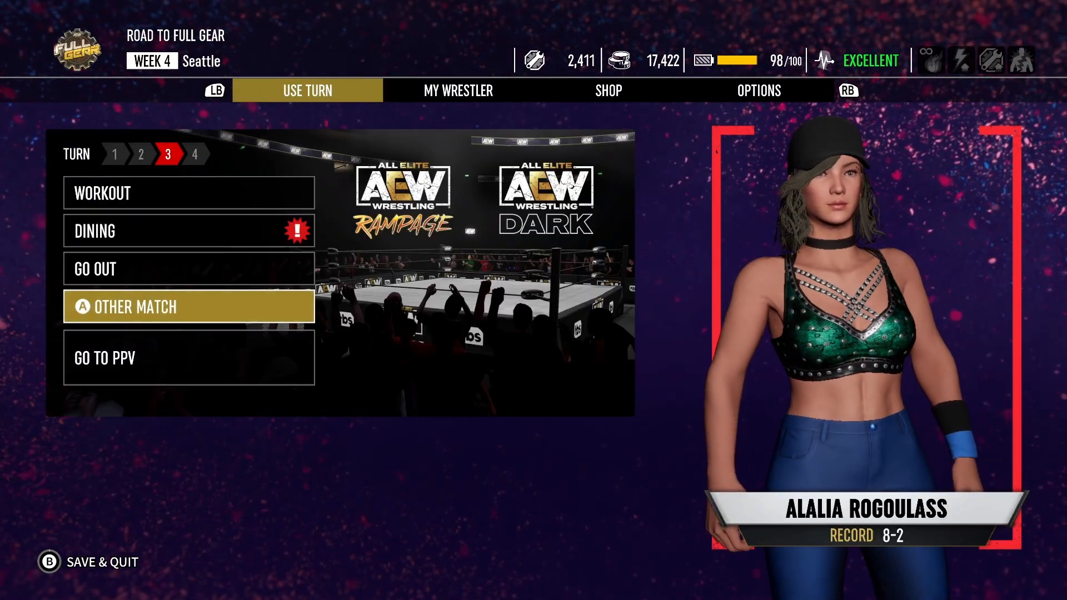
Step: Choose Other Match to see the AEW Dark and AEW Rampage options
{"action": "left_click", "coordinate": [189, 306]}
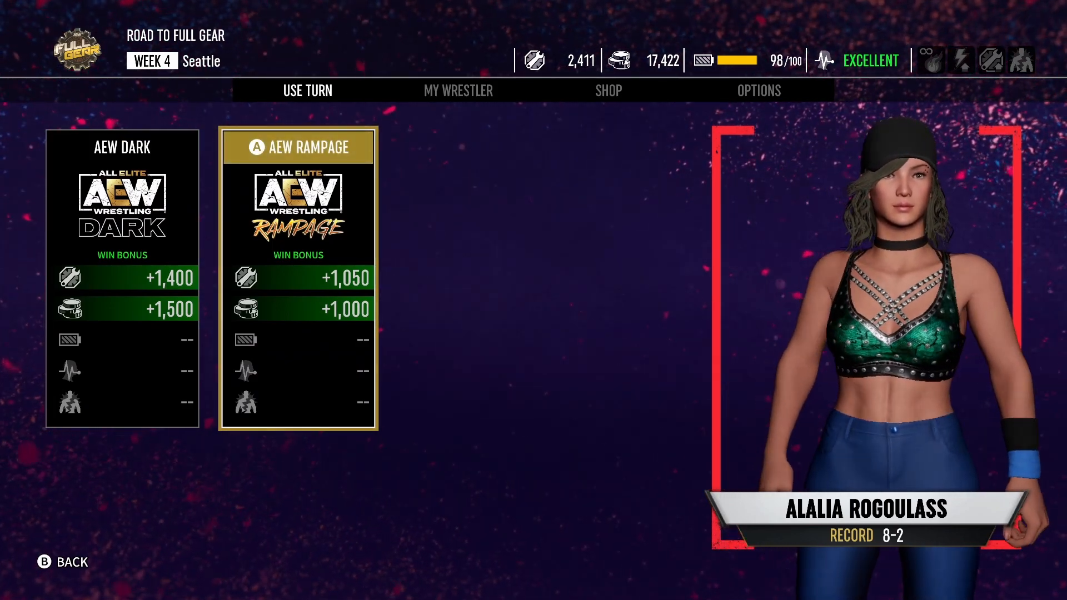
{"action": "left_click", "coordinate": [298, 146]}
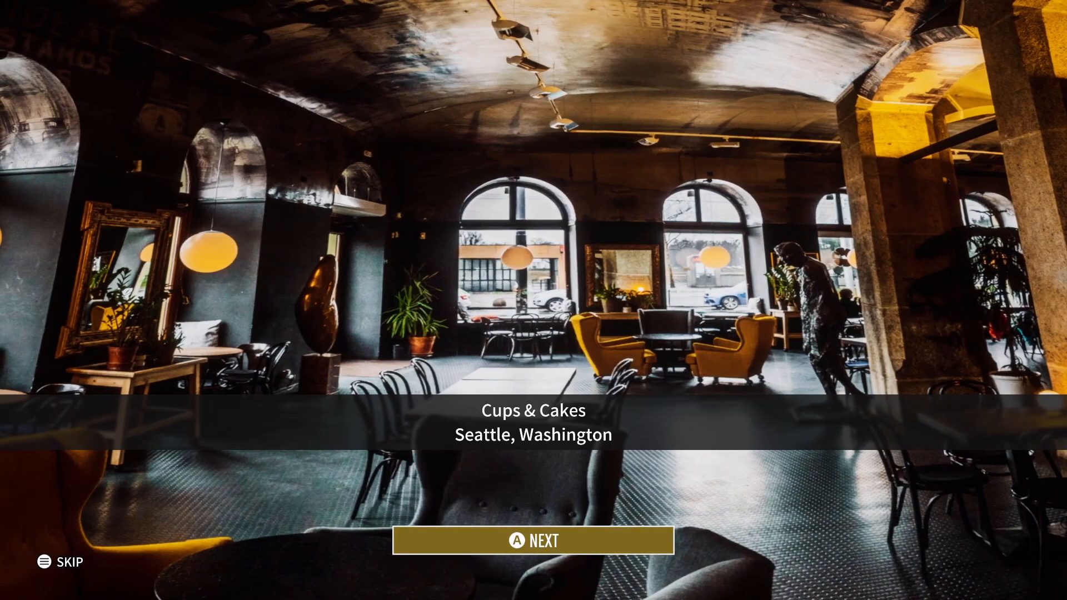
Step: Continue past the Cups & Cakes card to return to Use Turn
{"action": "left_click", "coordinate": [533, 540]}
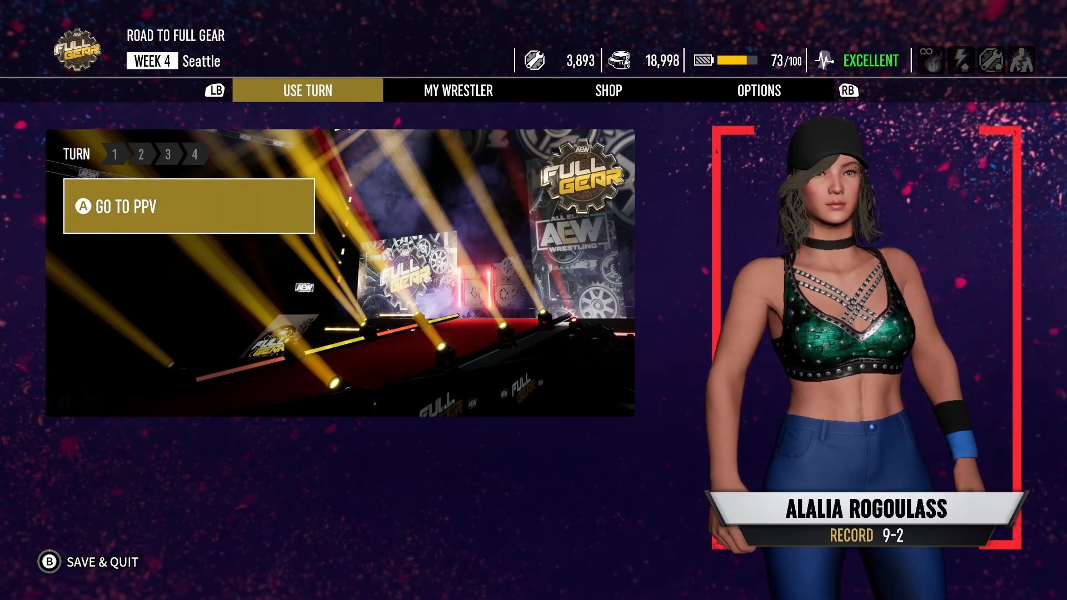
{"action": "left_click", "coordinate": [189, 206]}
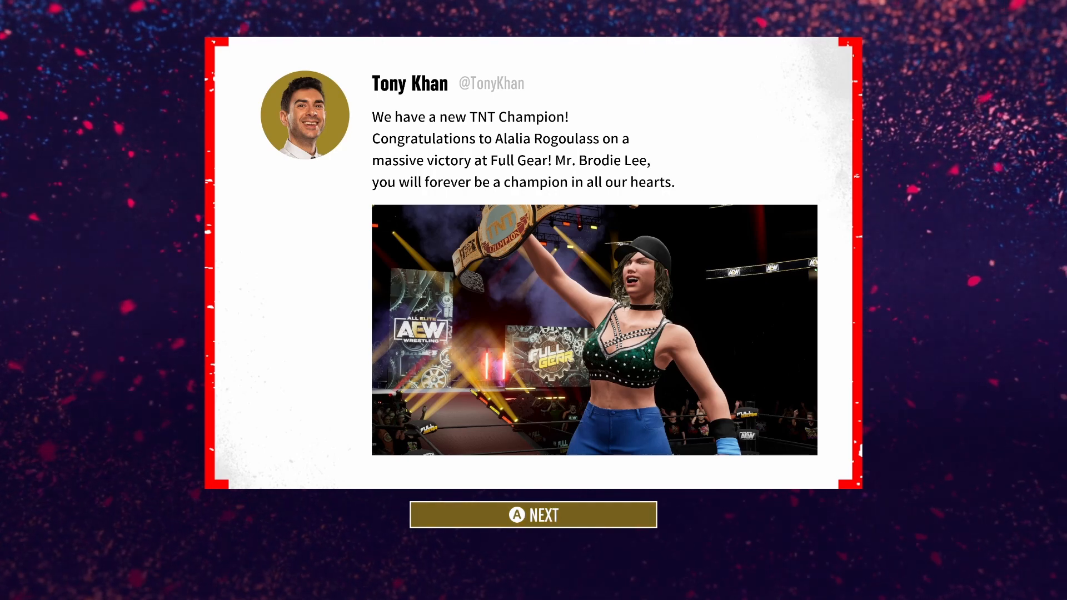
{"action": "left_click", "coordinate": [533, 514]}
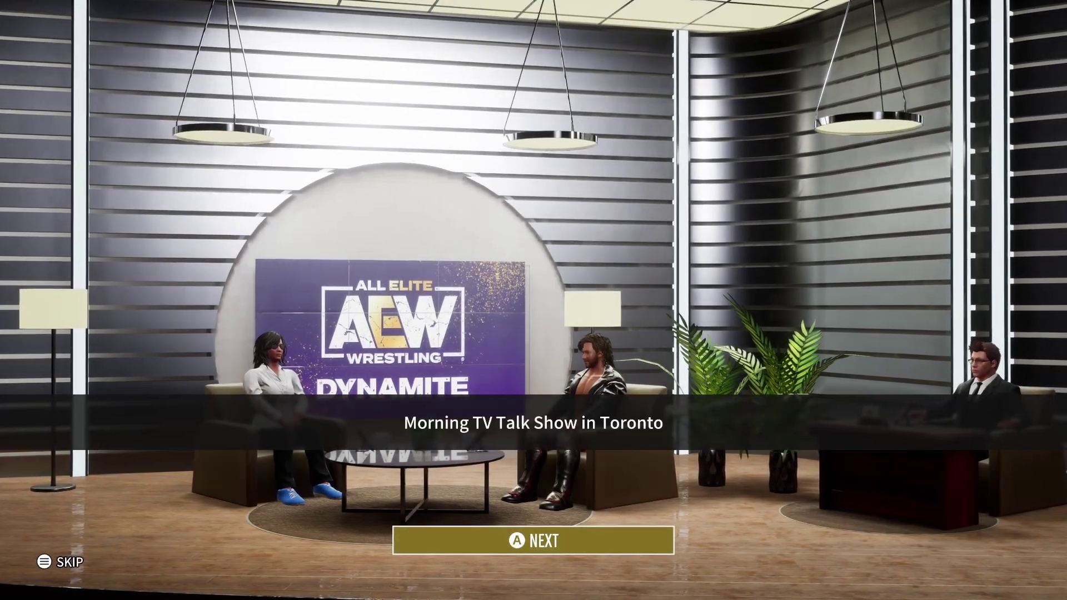
Step: Watch the Morning TV Talk Show in Toronto scene through its dialogue
{"action": "left_click", "coordinate": [532, 556]}
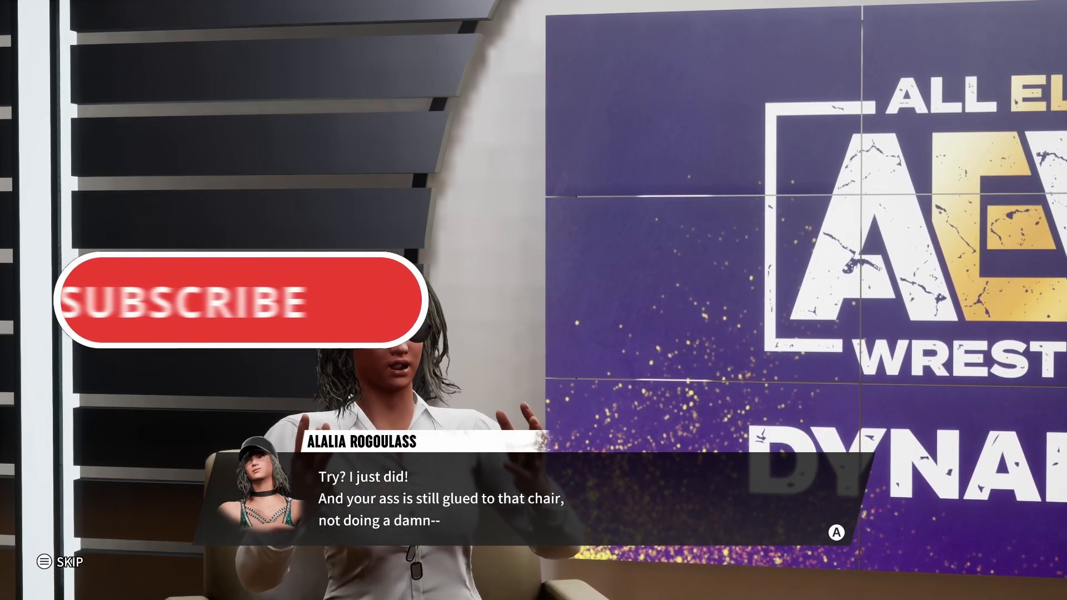
{"action": "left_click", "coordinate": [230, 305]}
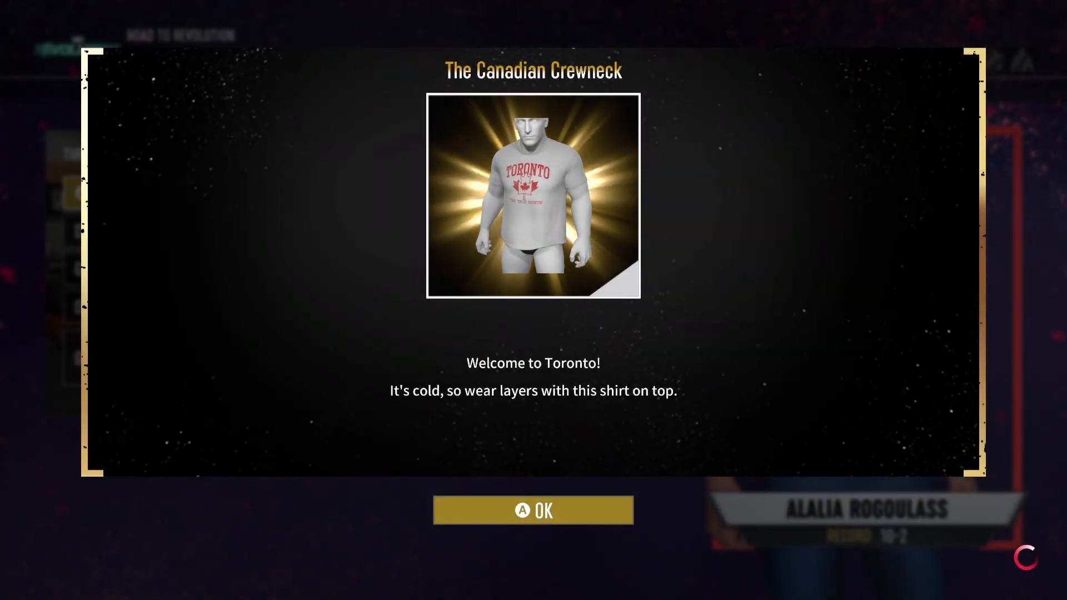
Step: Accept The Canadian Crewneck unlock popup
{"action": "left_click", "coordinate": [533, 510]}
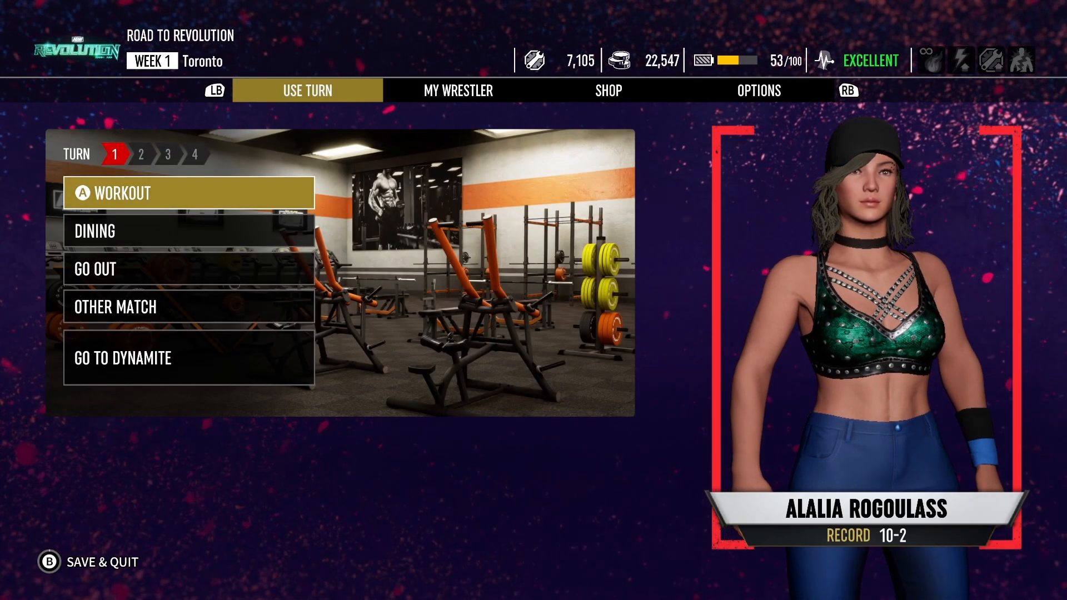